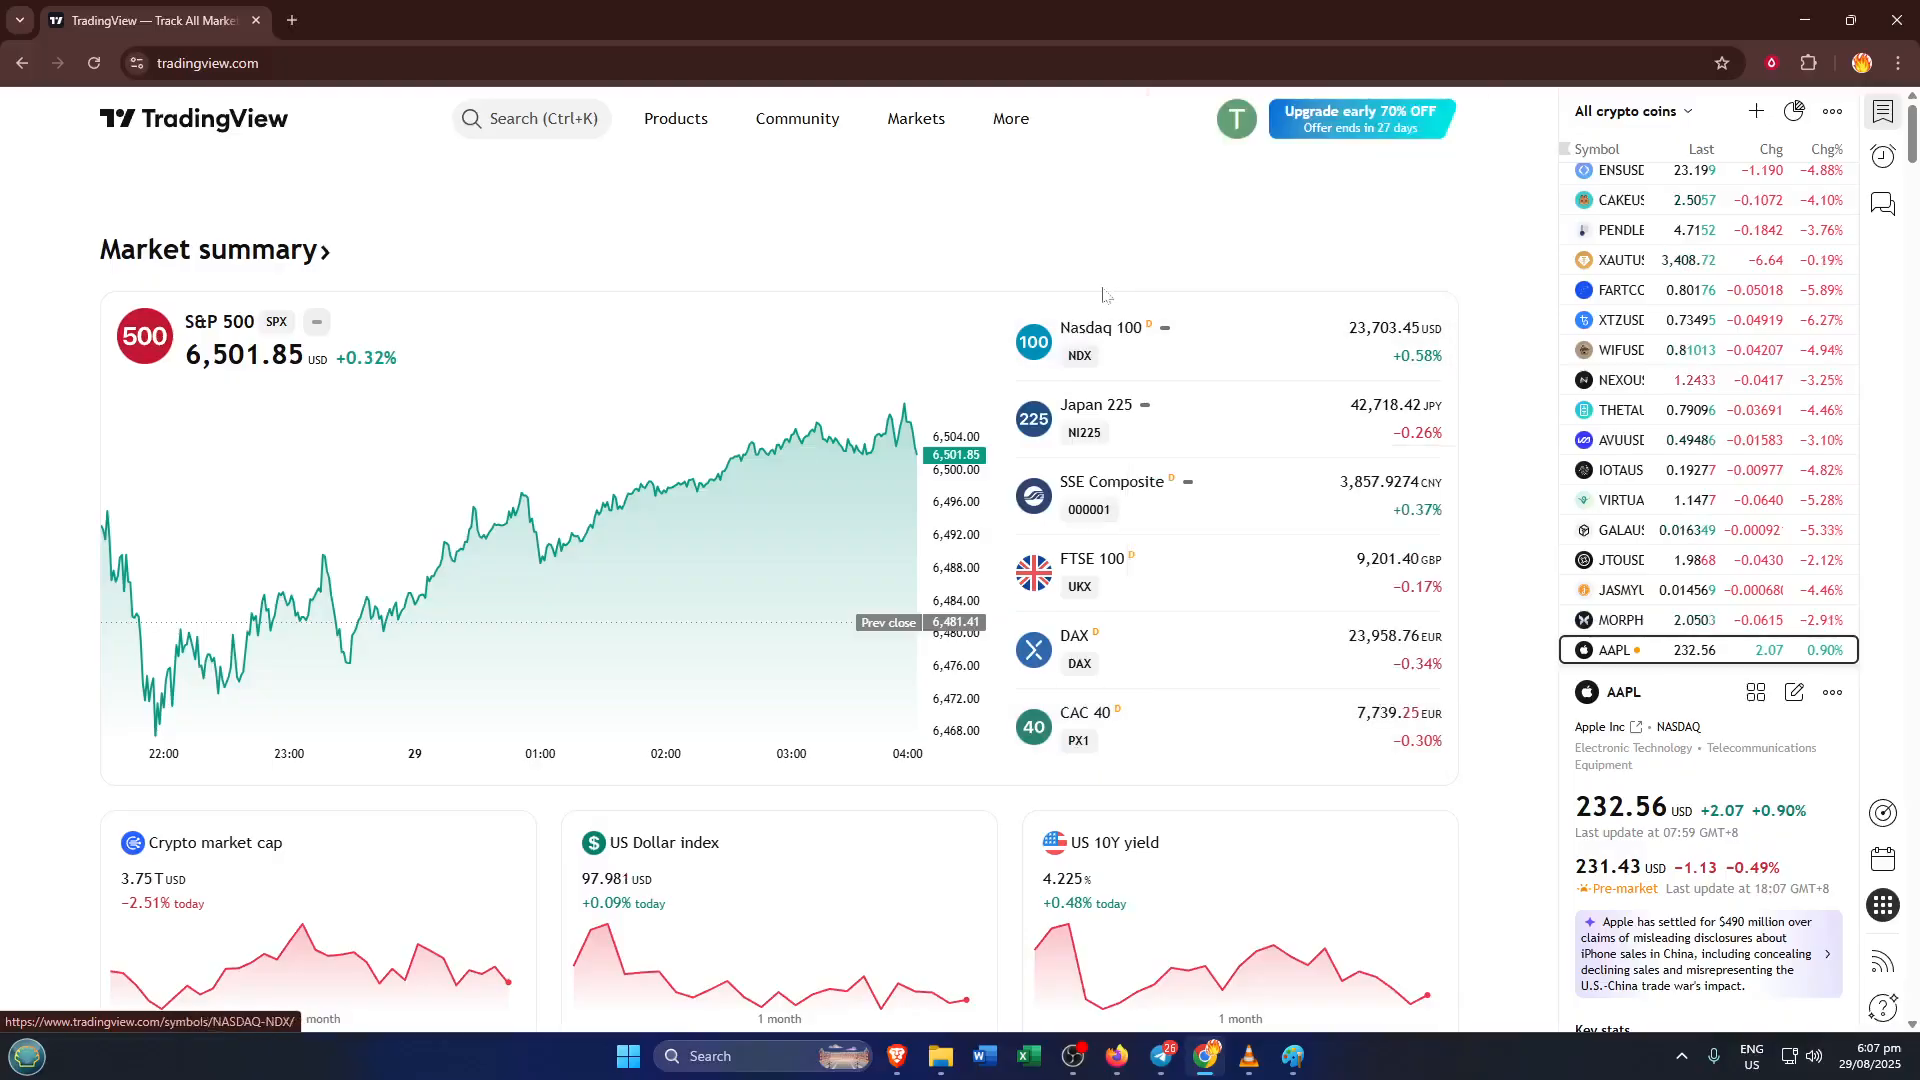
pyautogui.moveTo(1090, 268)
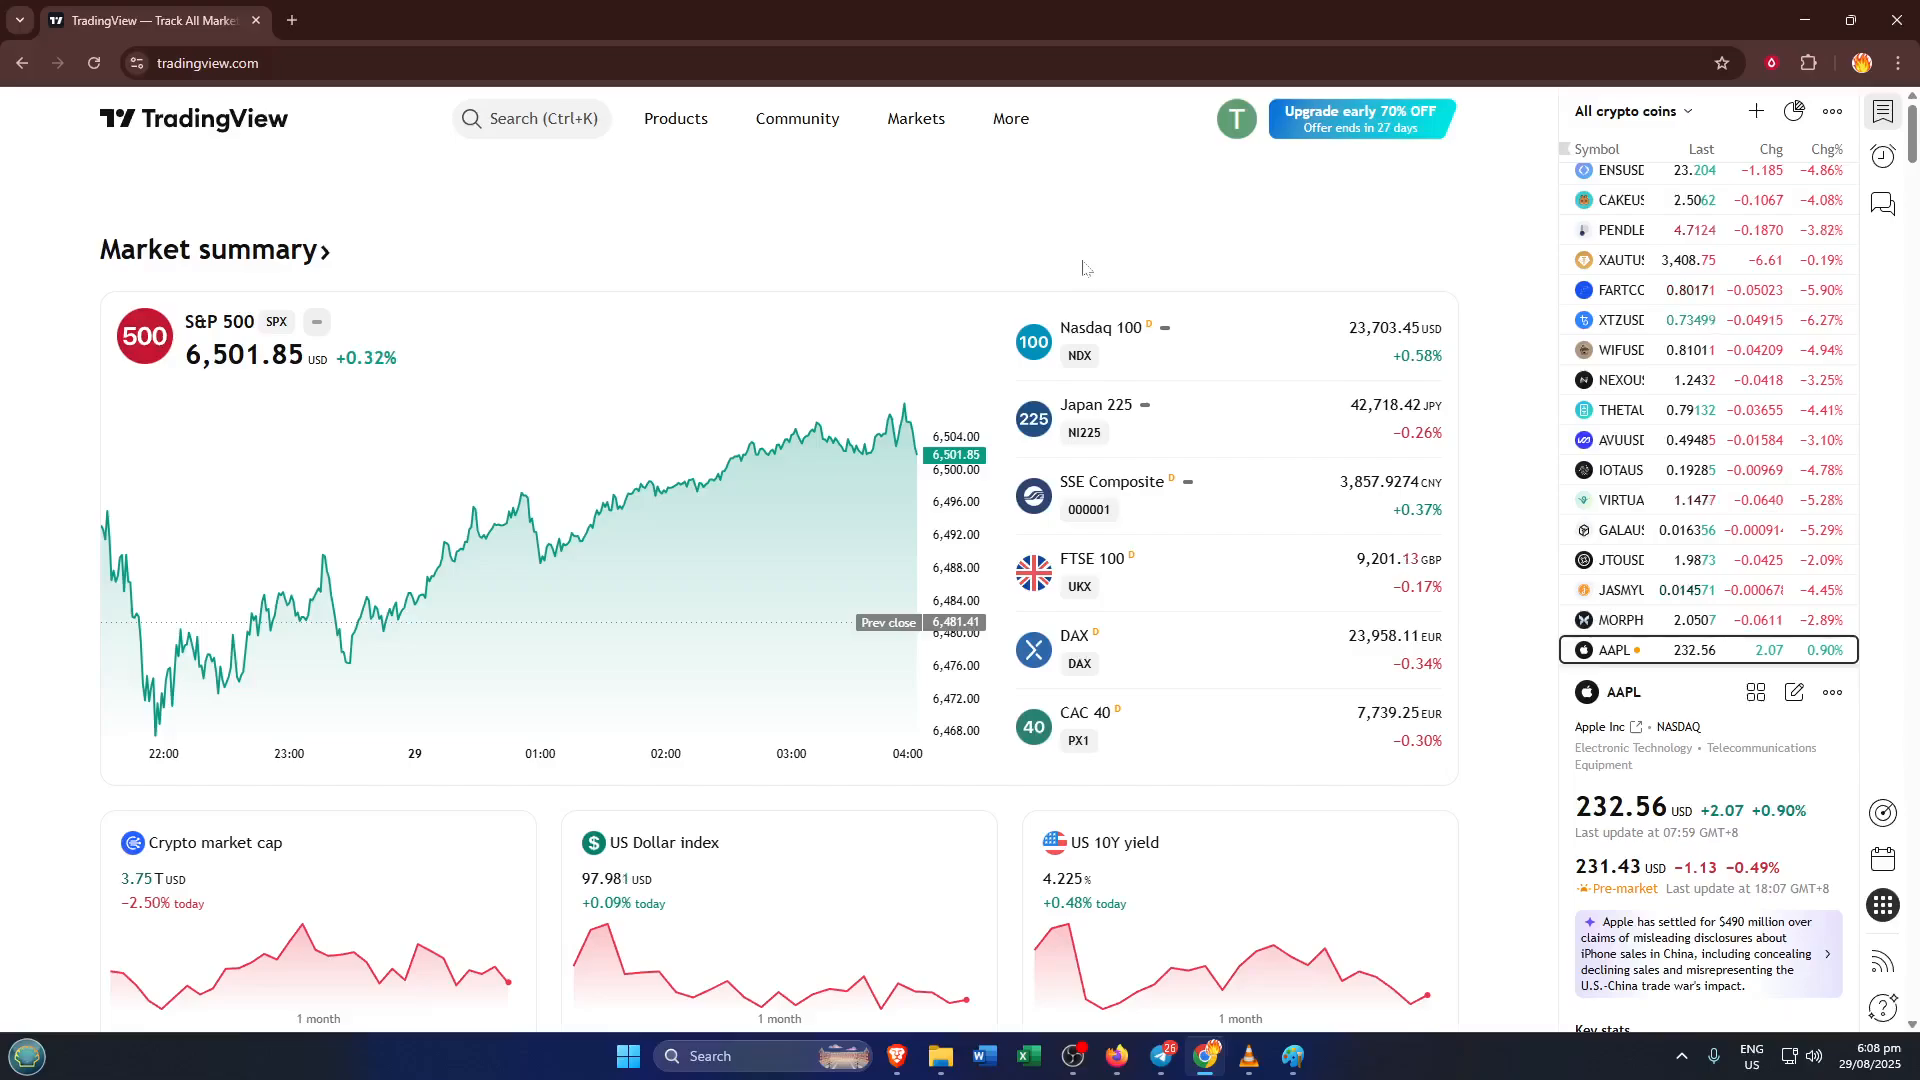
pyautogui.moveTo(992, 212)
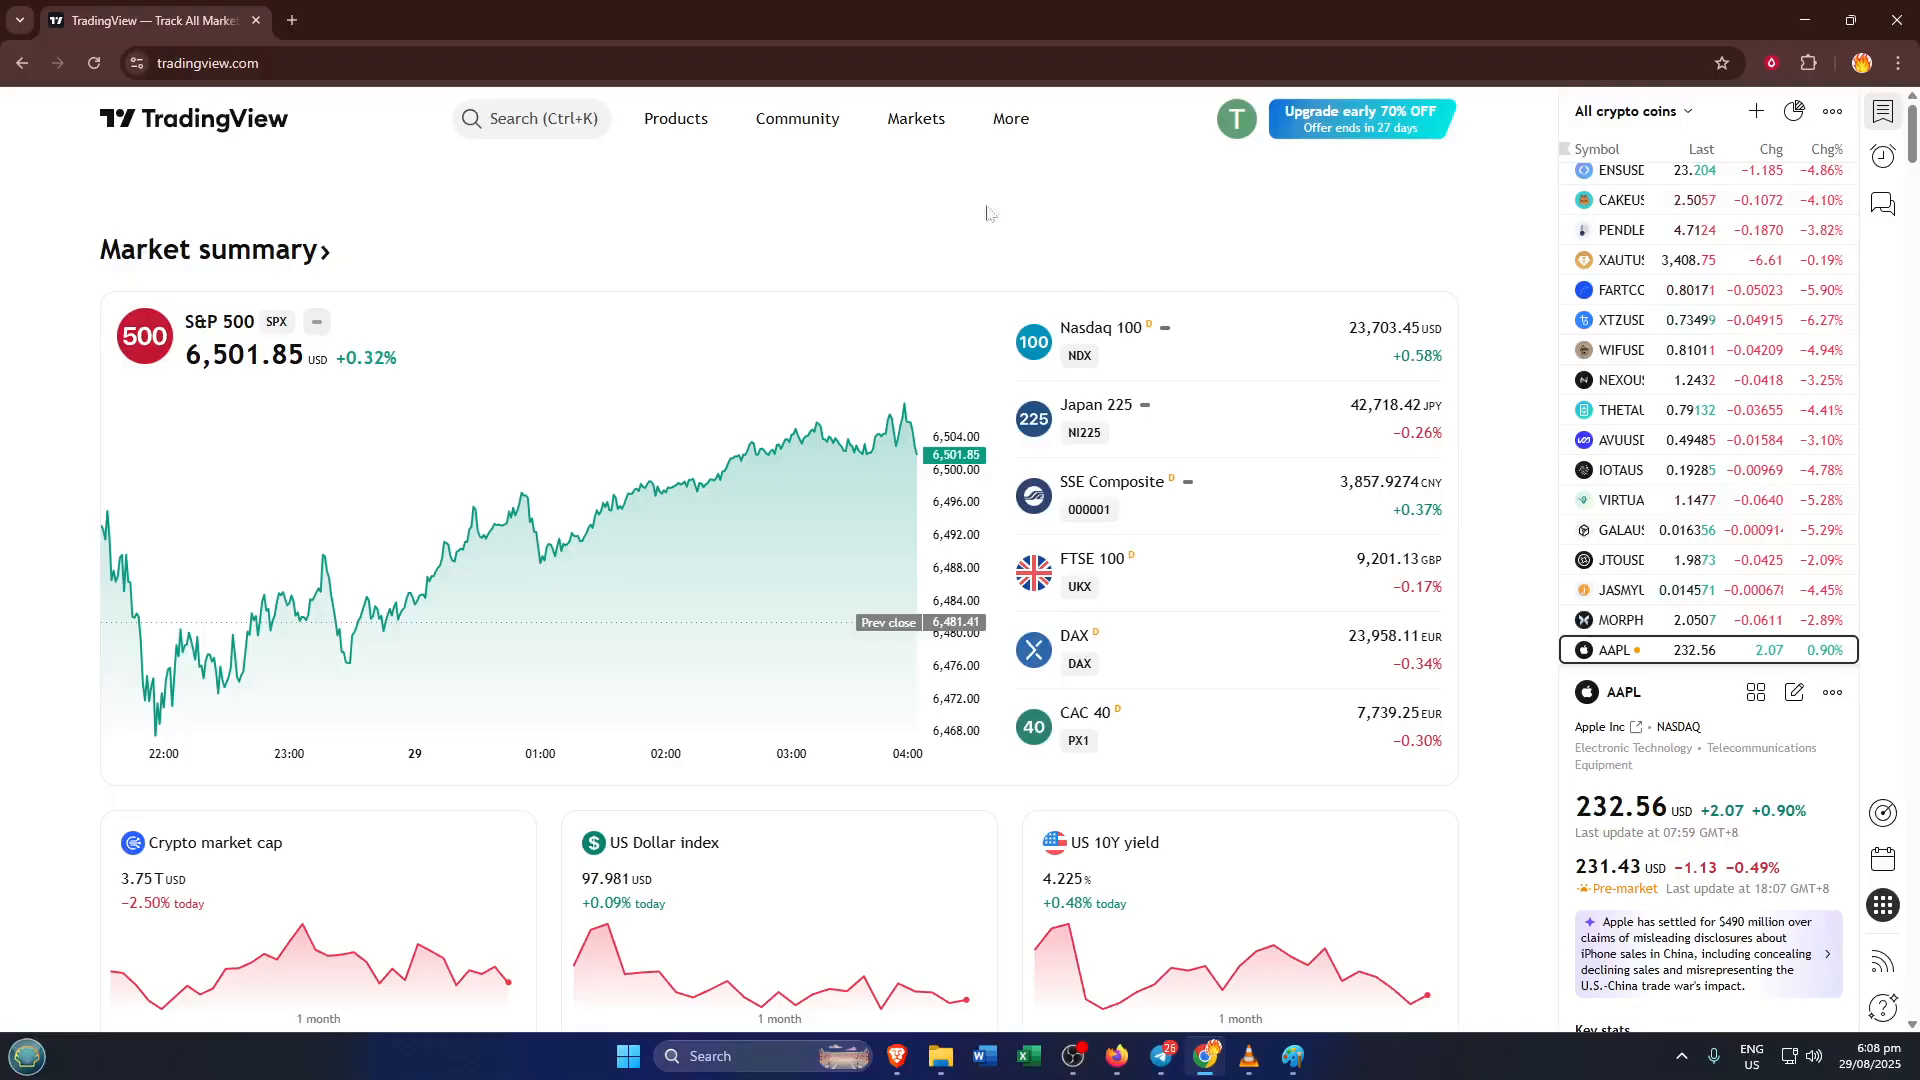
# Step: Show the full AVUUSD (Vaulta) chart from its watchlist row
pyautogui.click(916, 118)
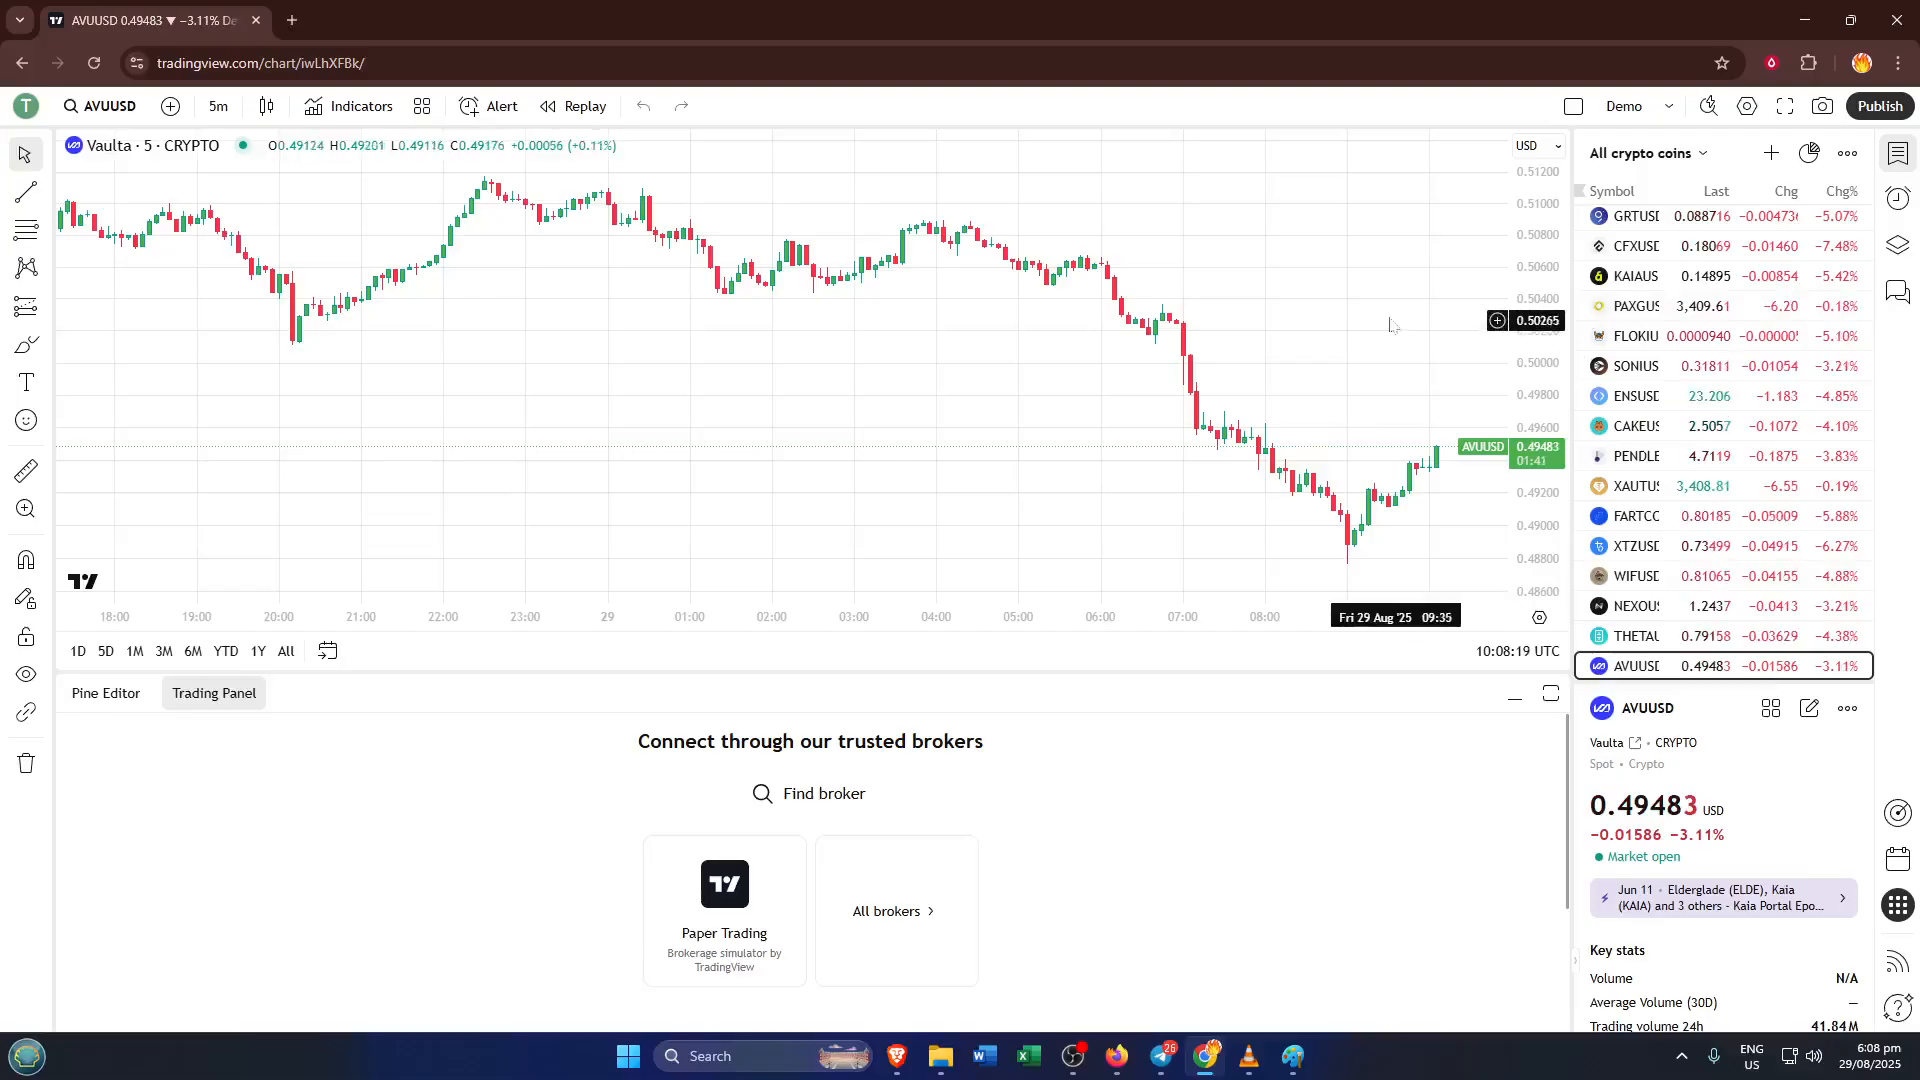
pyautogui.moveTo(1694, 136)
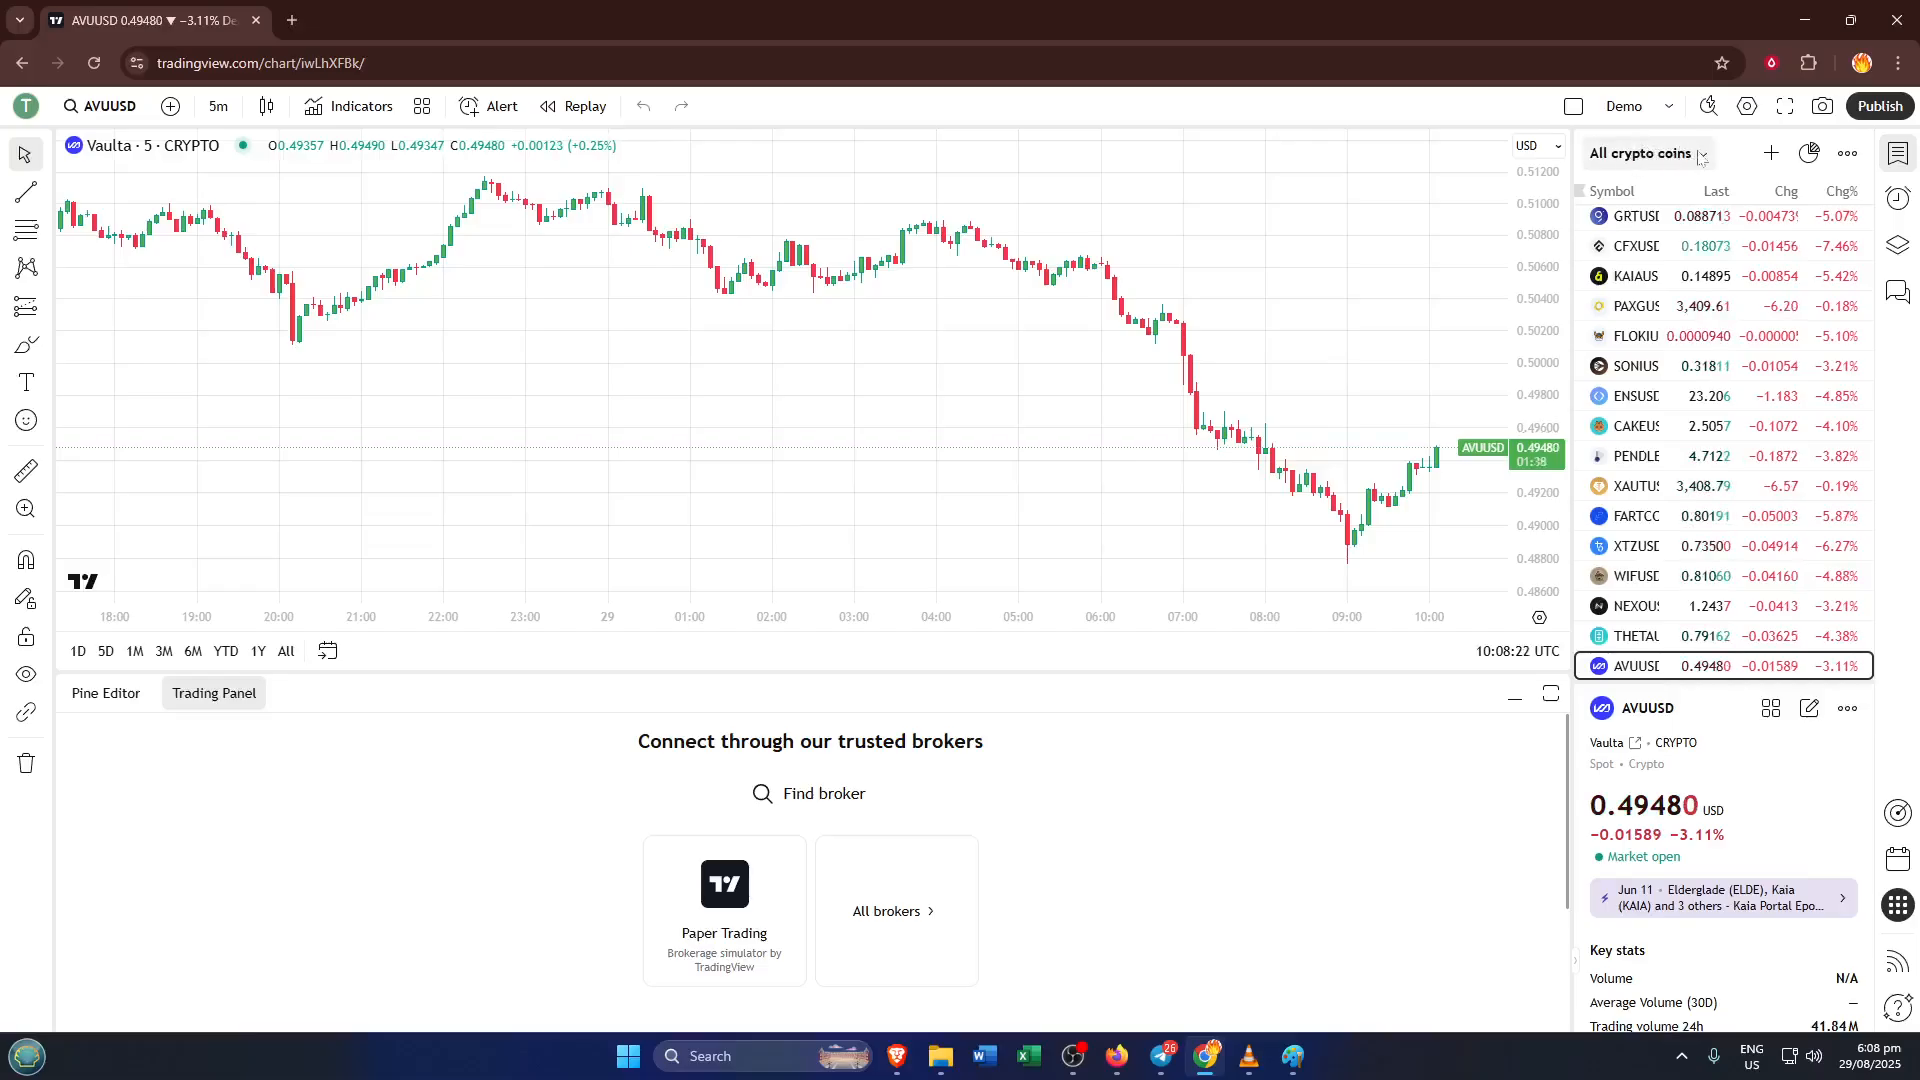
# Step: Reveal the 'All crypto coins' watchlist menu with rename, copy and new-list options
pyautogui.click(1701, 152)
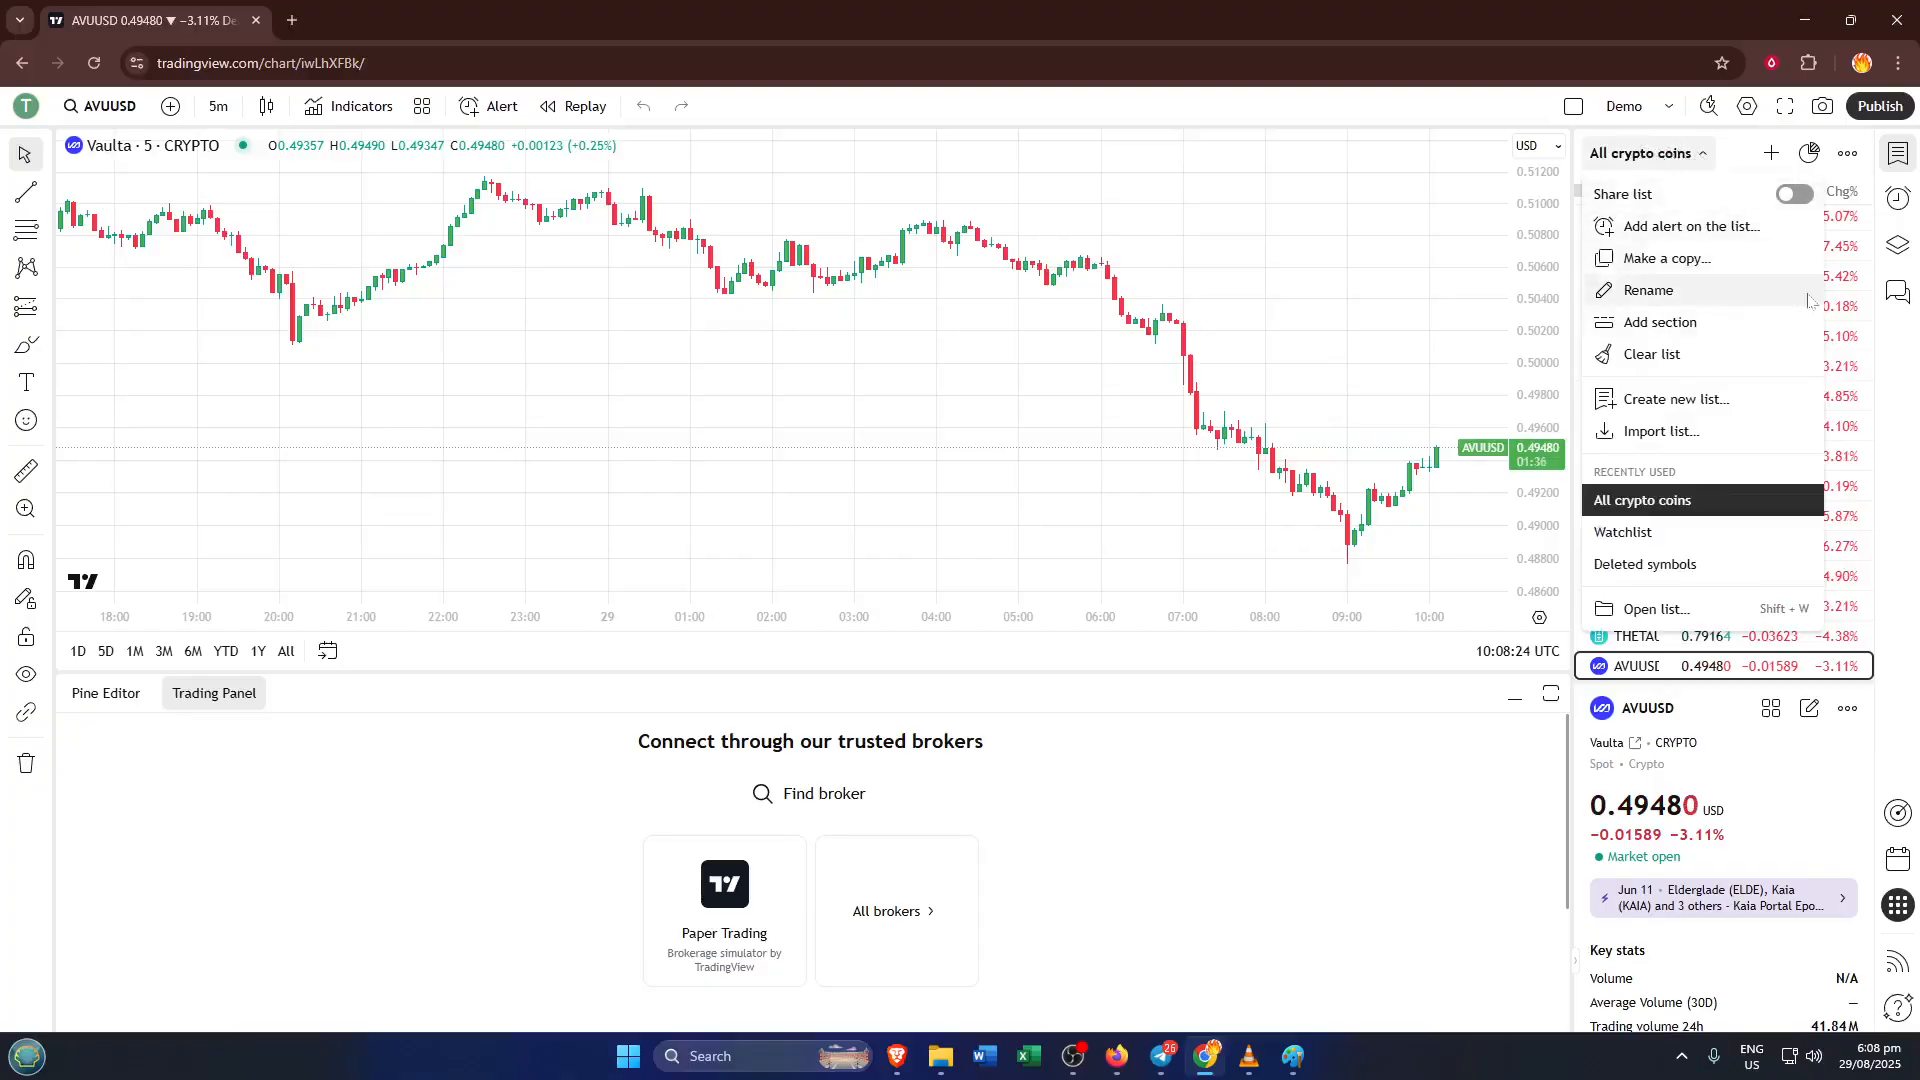
pyautogui.moveTo(1818, 292)
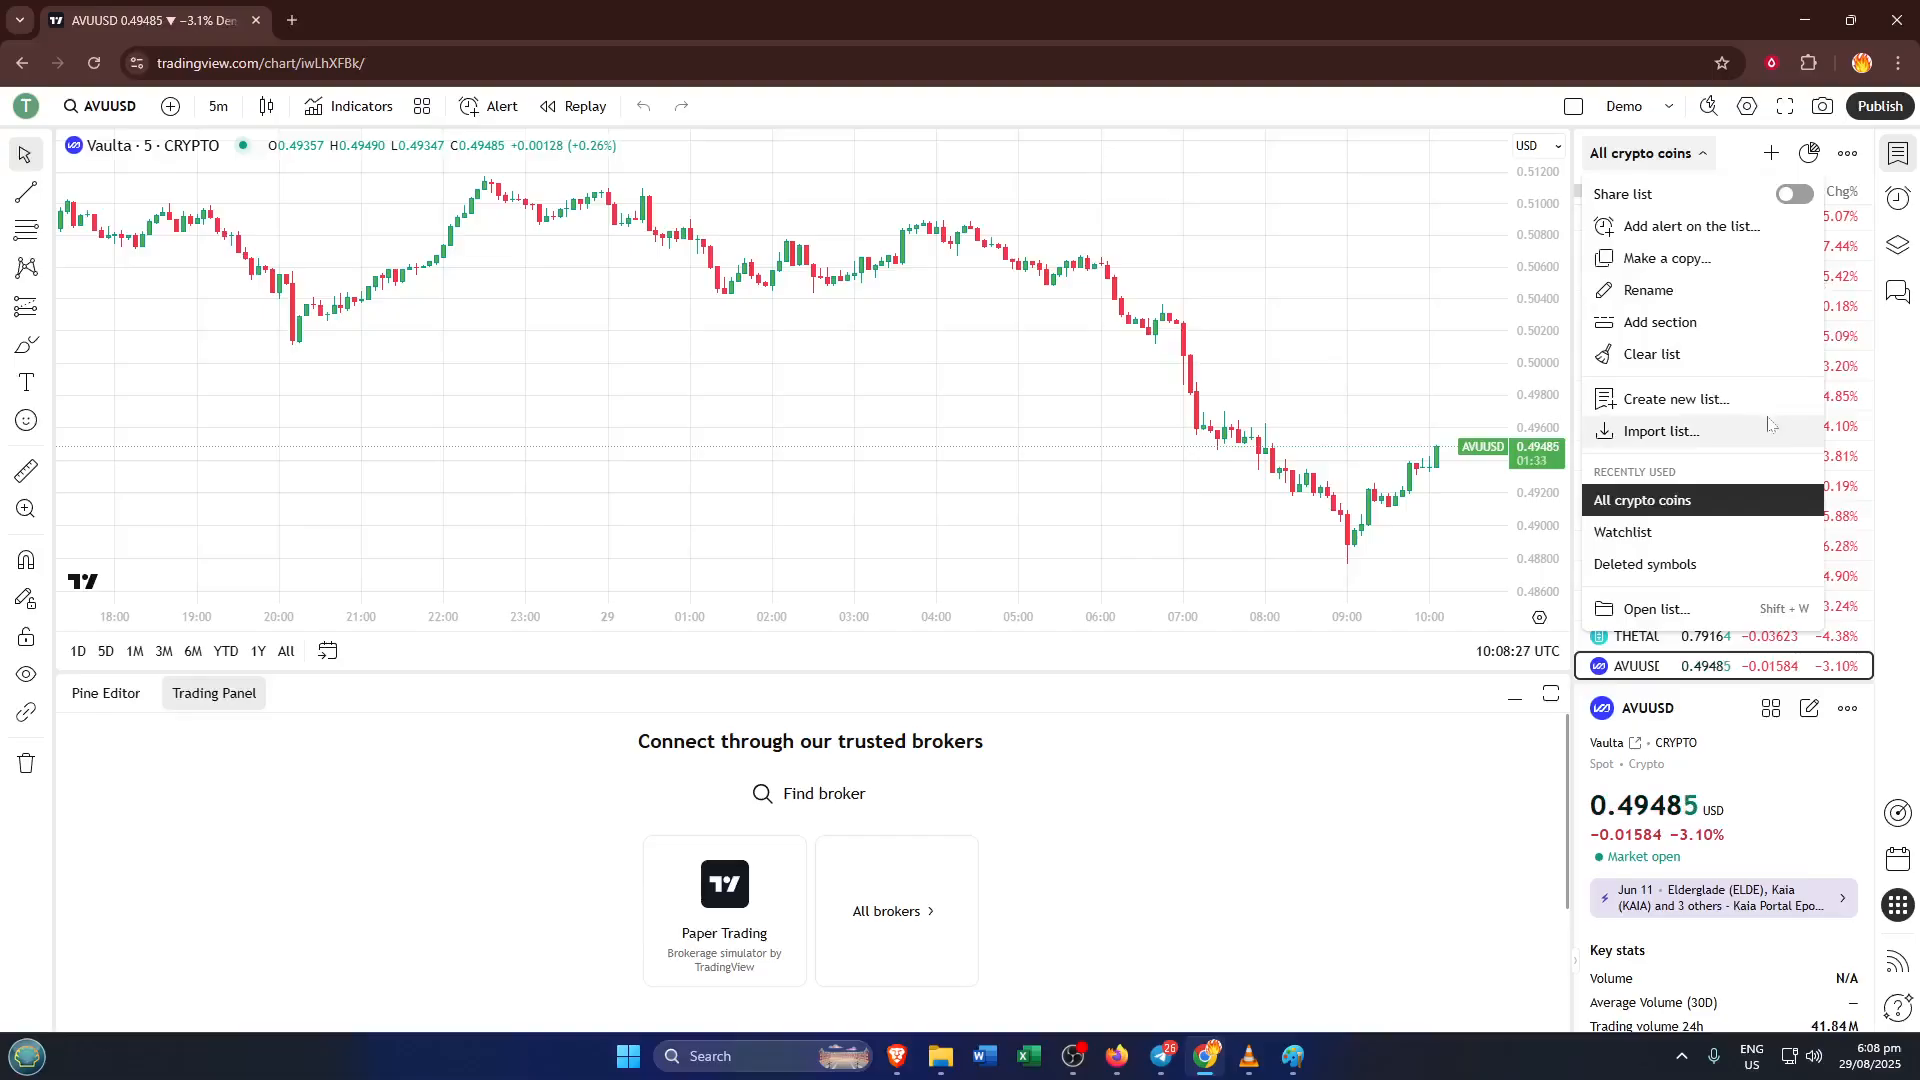
pyautogui.moveTo(1789, 432)
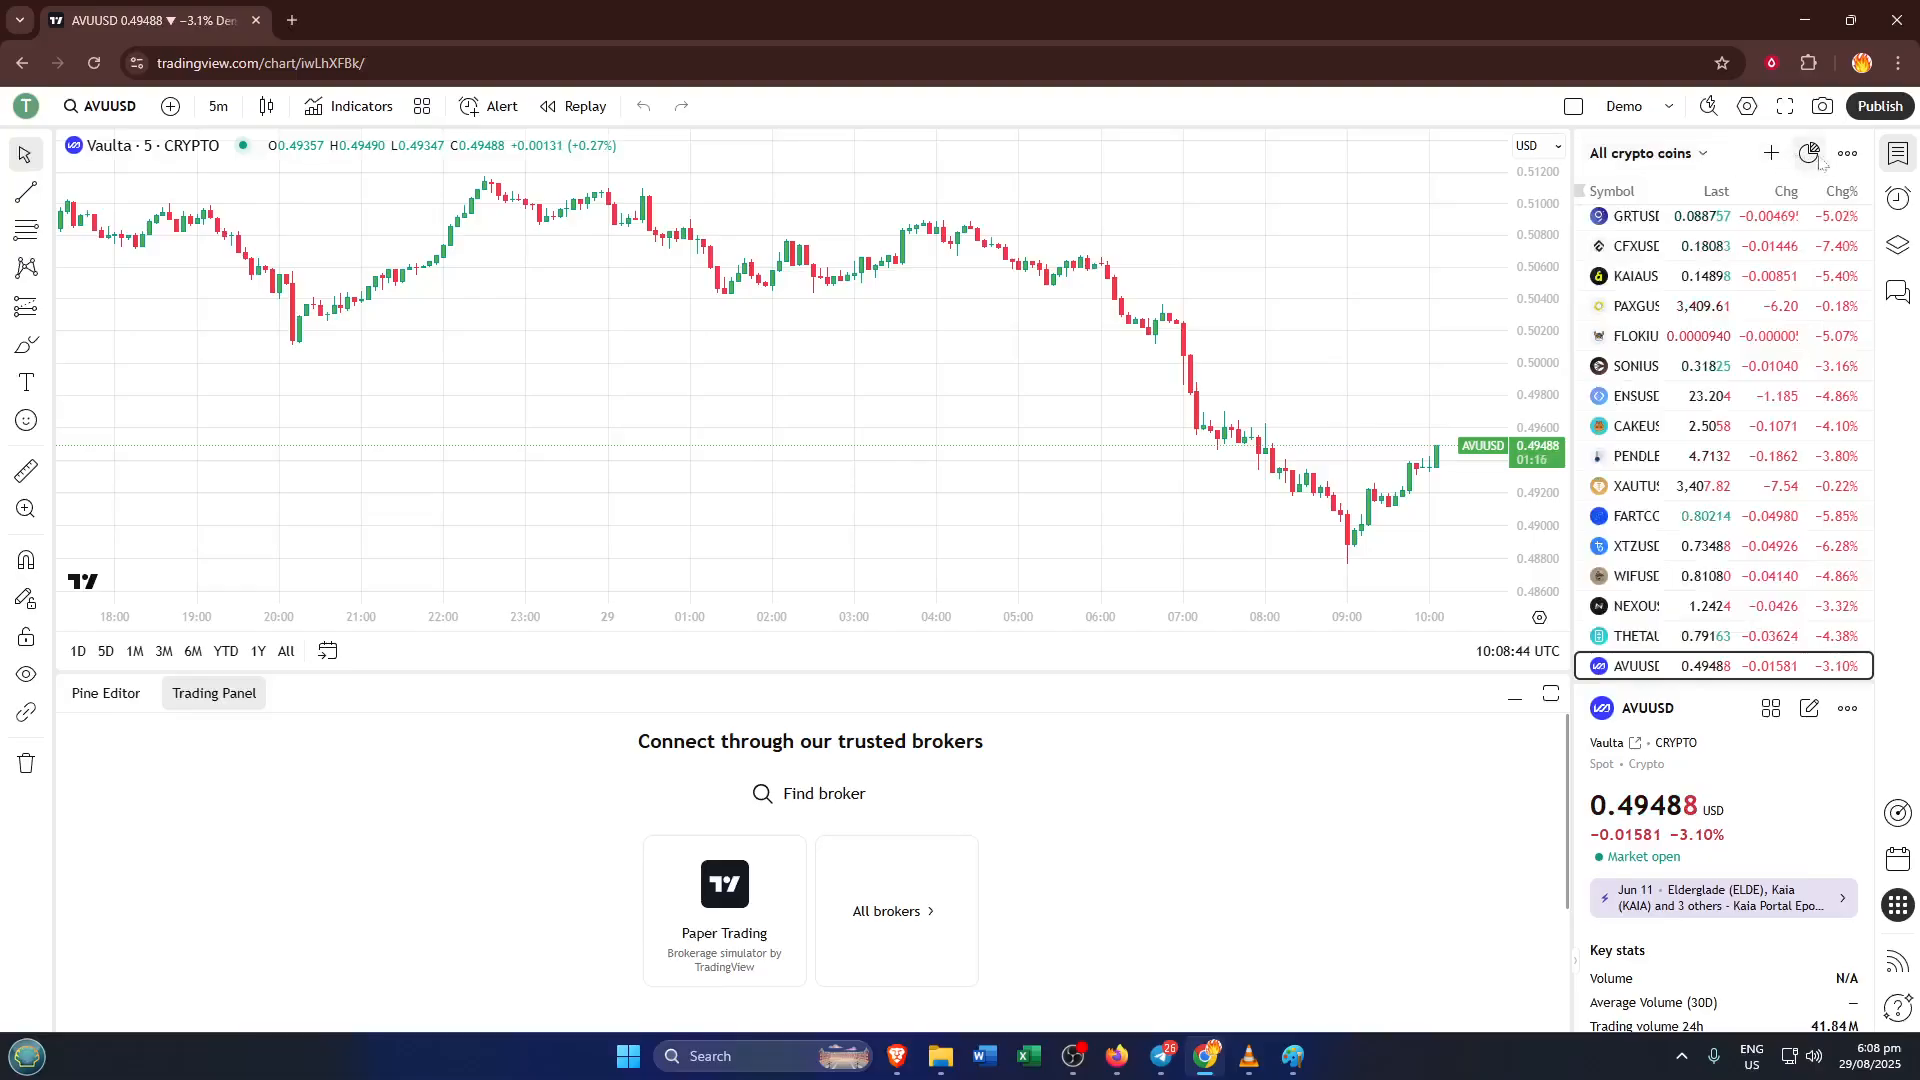
pyautogui.moveTo(1807, 152)
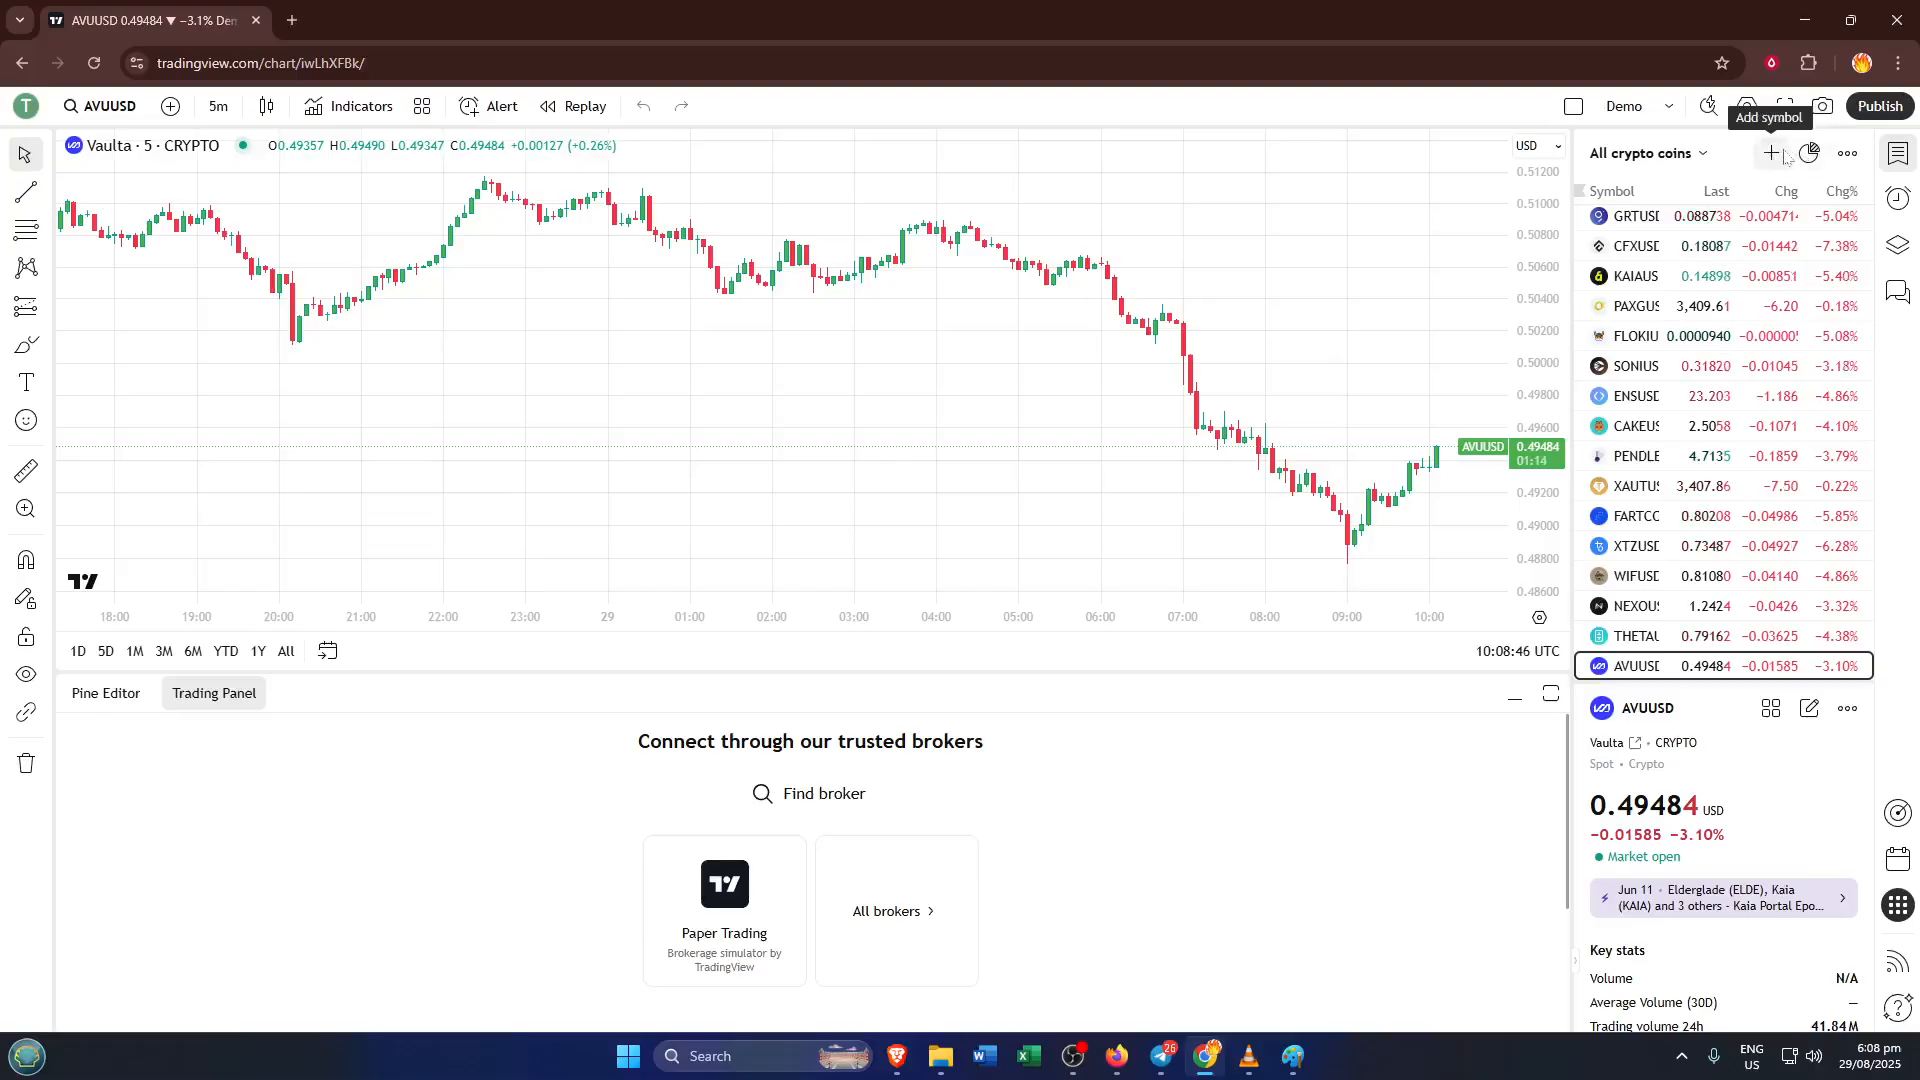
pyautogui.moveTo(1808, 152)
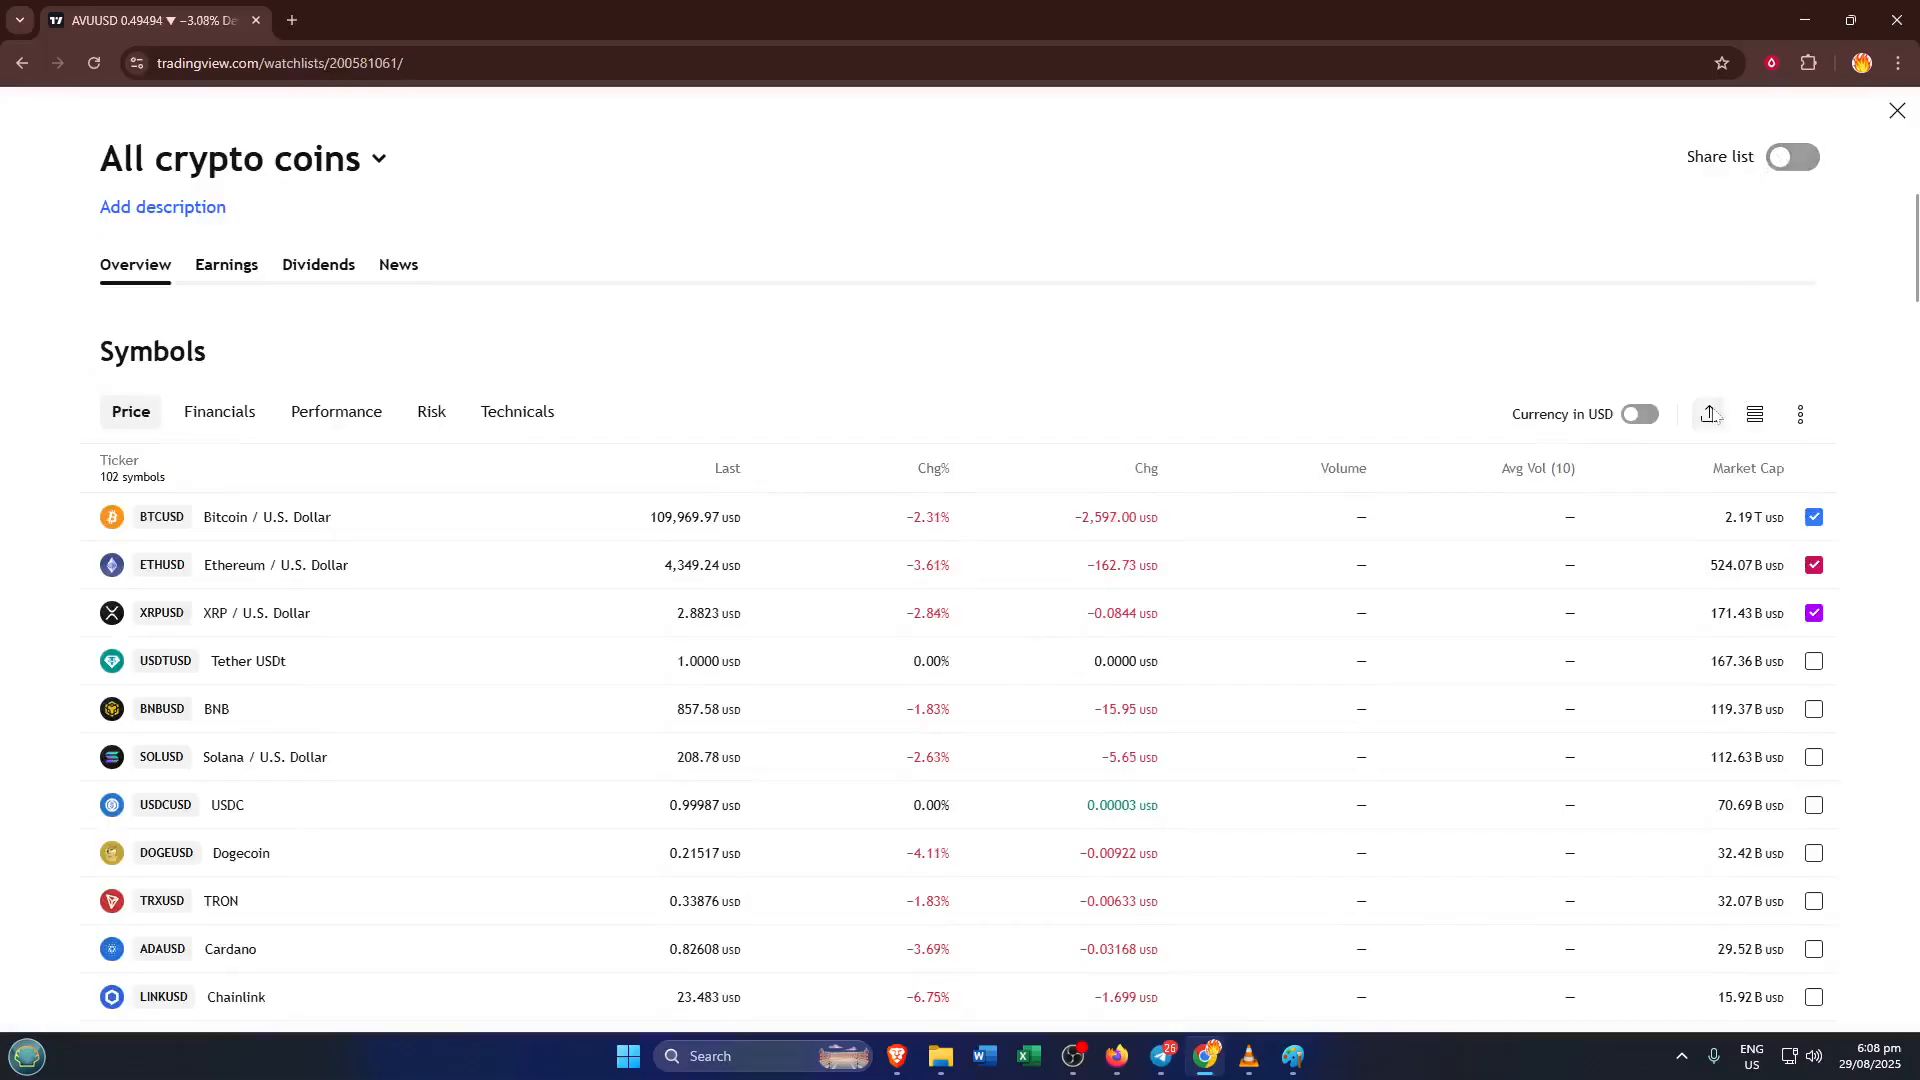
pyautogui.moveTo(1708, 416)
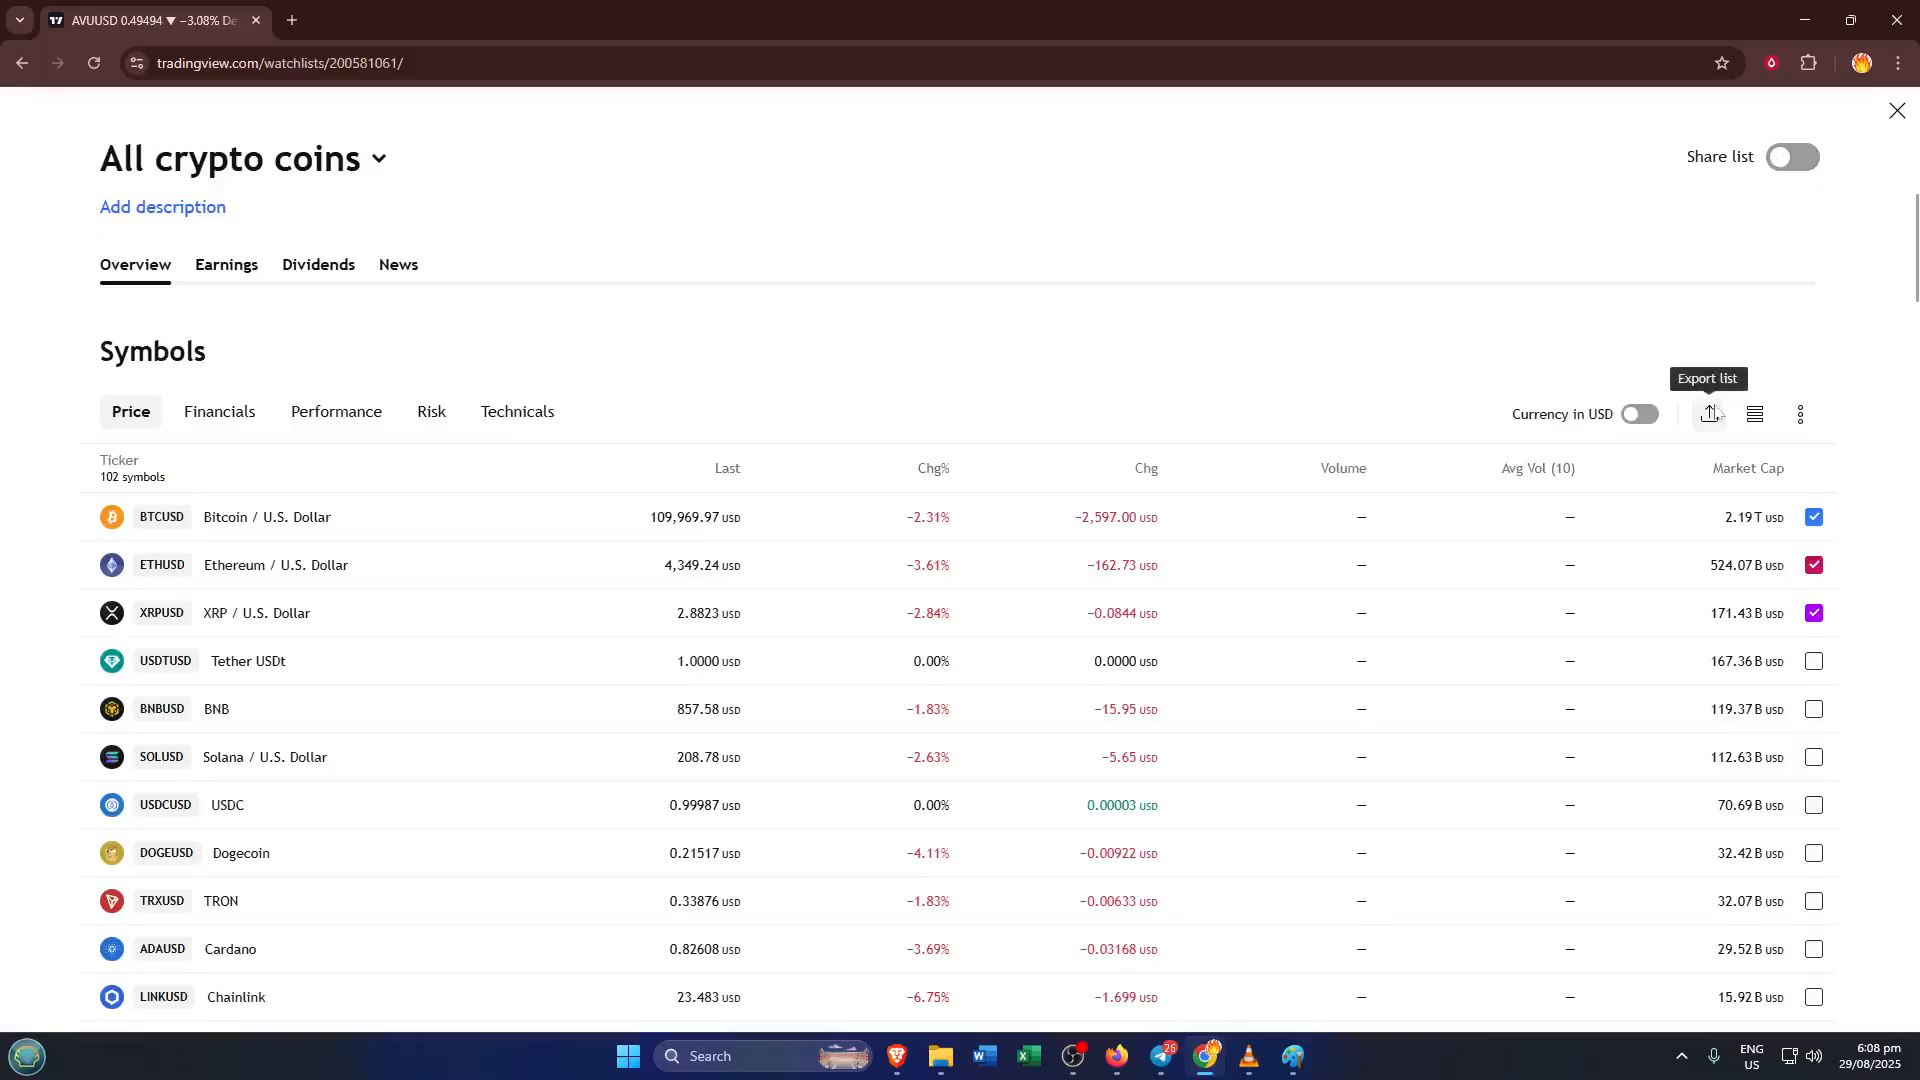